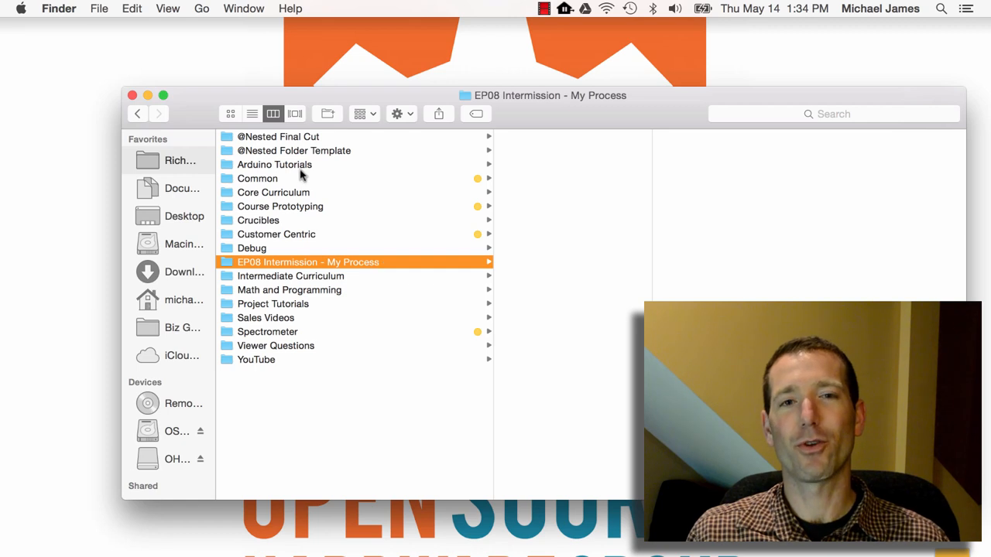
Step: Check the EP08 Intermission - My Process subfolders, then open Brain Storming Template
click(293, 150)
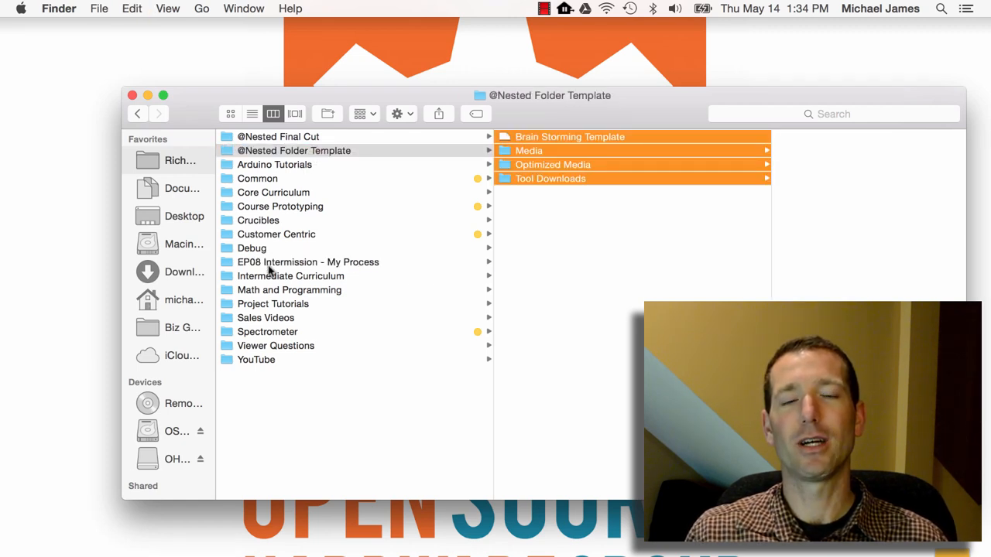
click(308, 262)
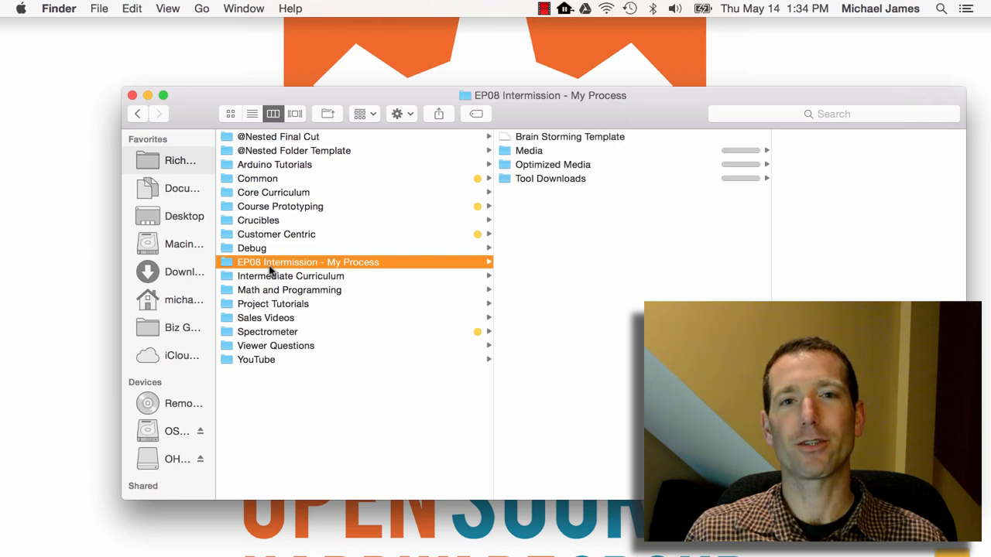
click(528, 151)
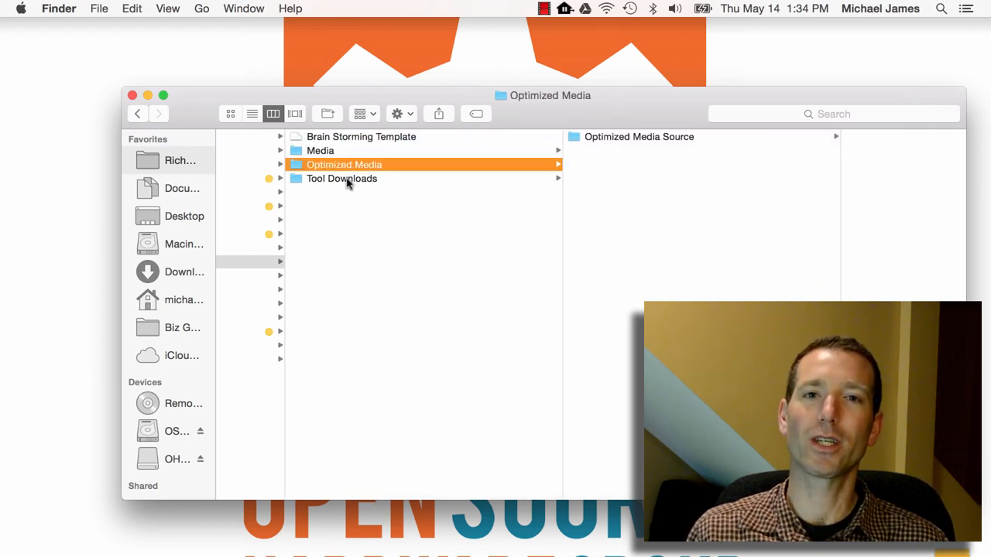
click(320, 151)
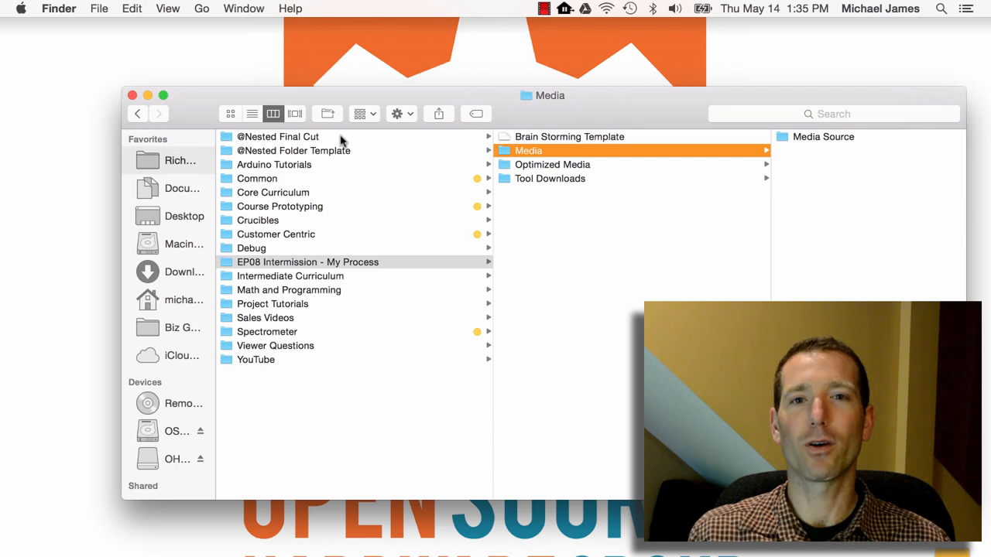
mouse_move(596, 140)
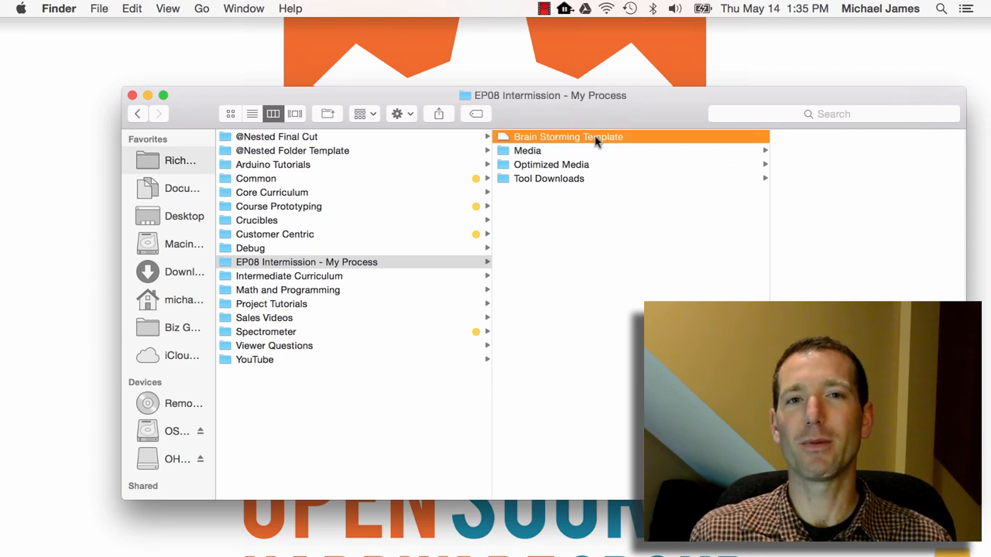
double_click(567, 136)
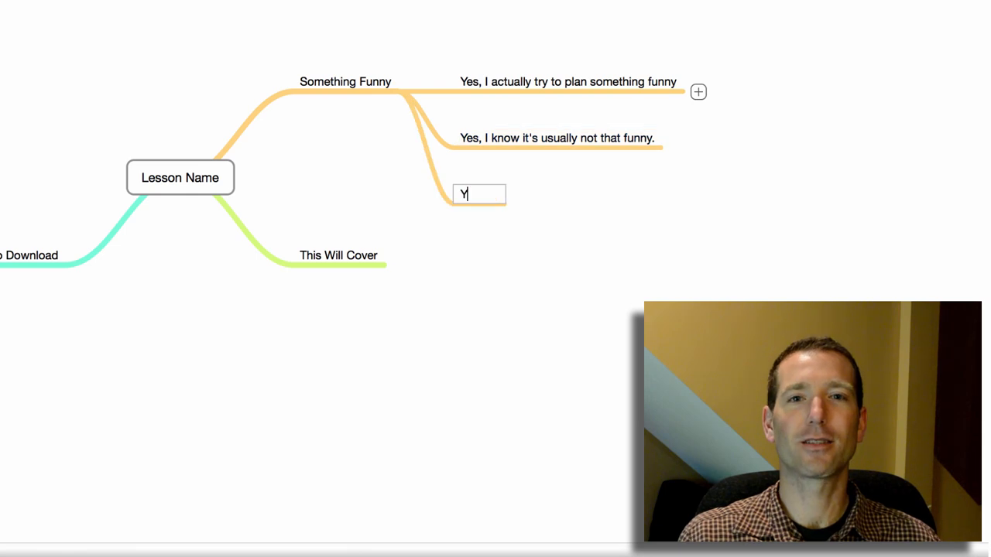
Step: Add Something Funny notes: 'Yes, I know my humor is pretty lame' and the parents were lame too
text(Yes, I know my humor is pretty lame.)
text(I can't help it, my)
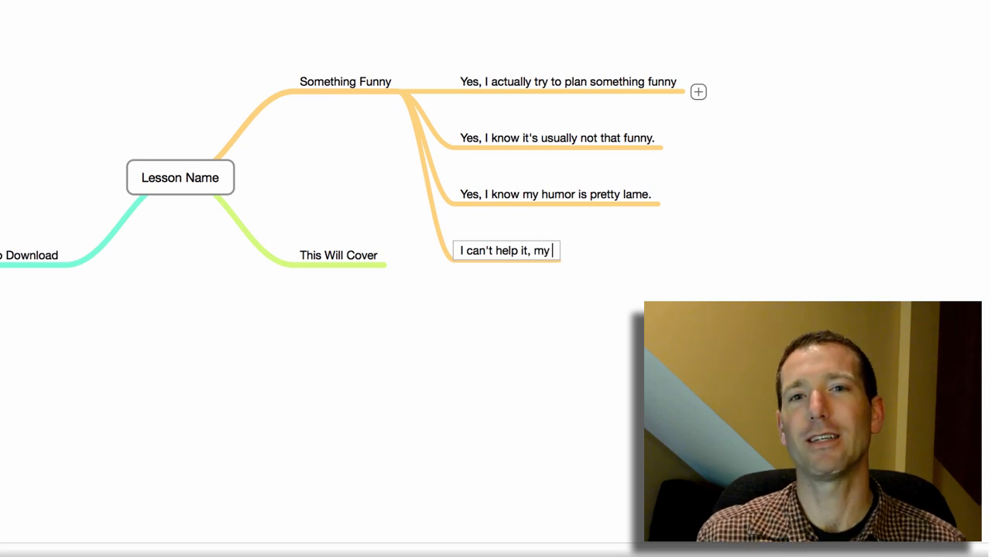
text(parents were both really lame too.)
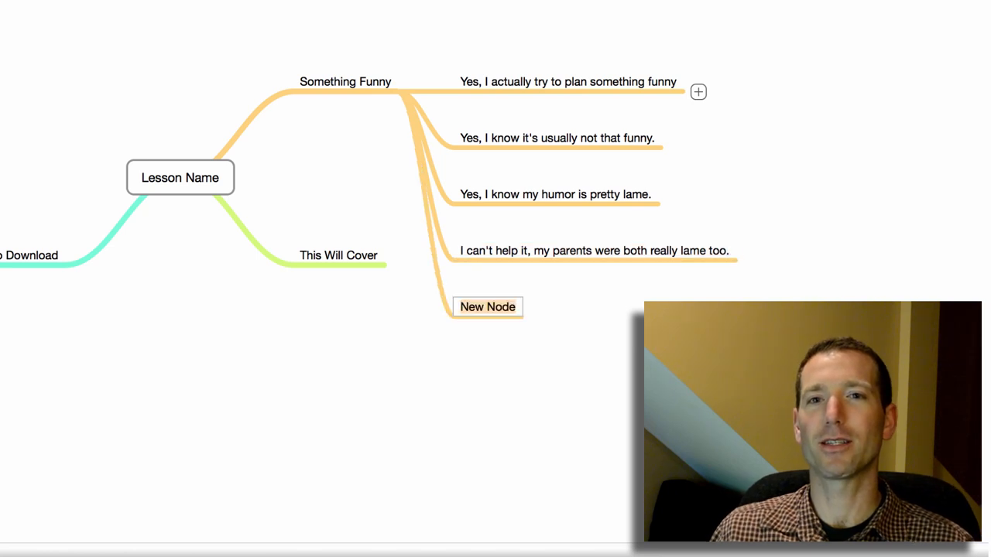
text(Actually, my parent)
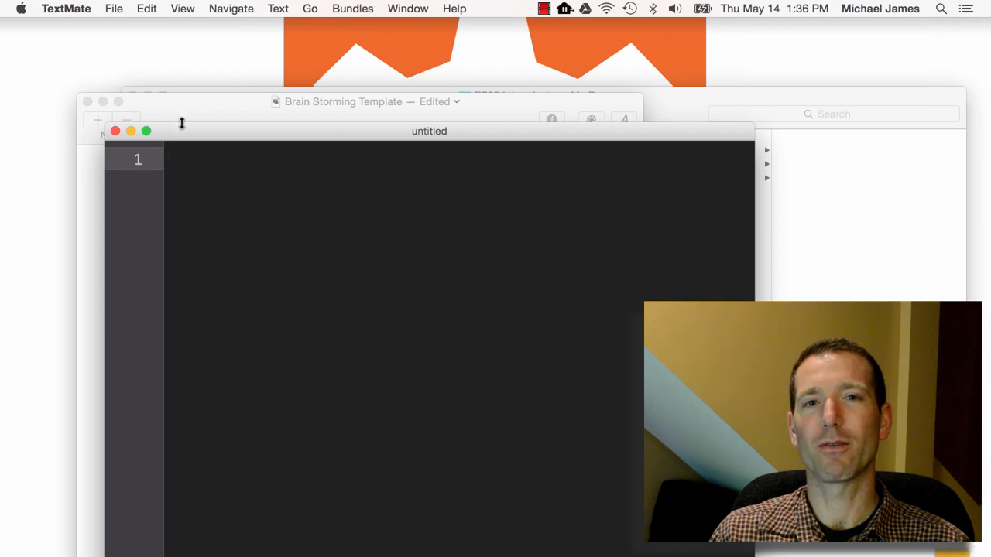
Step: Type 'Ahh...Free Writing' and the 'EP08 Intermission. talking about the Process' heading
text(Ah)
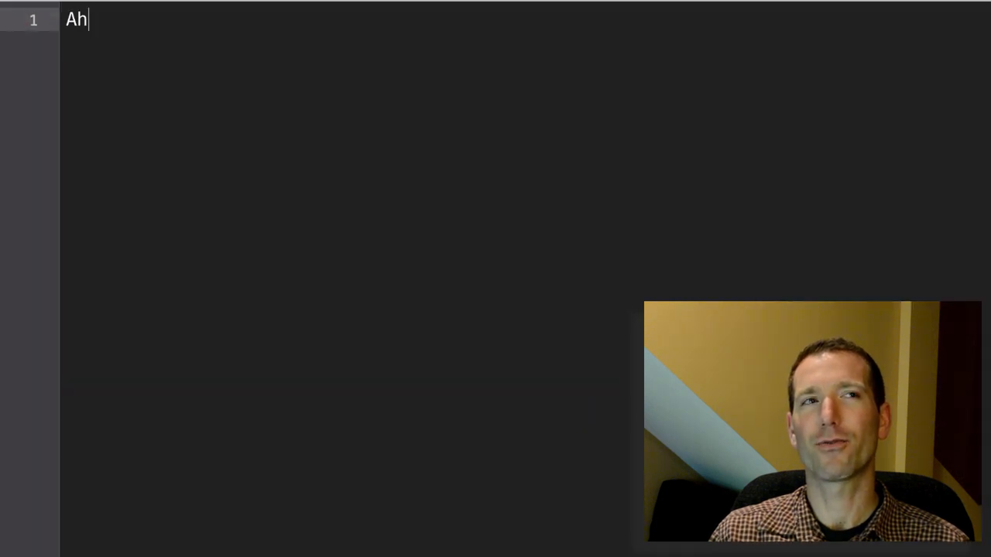
text(h...Free)
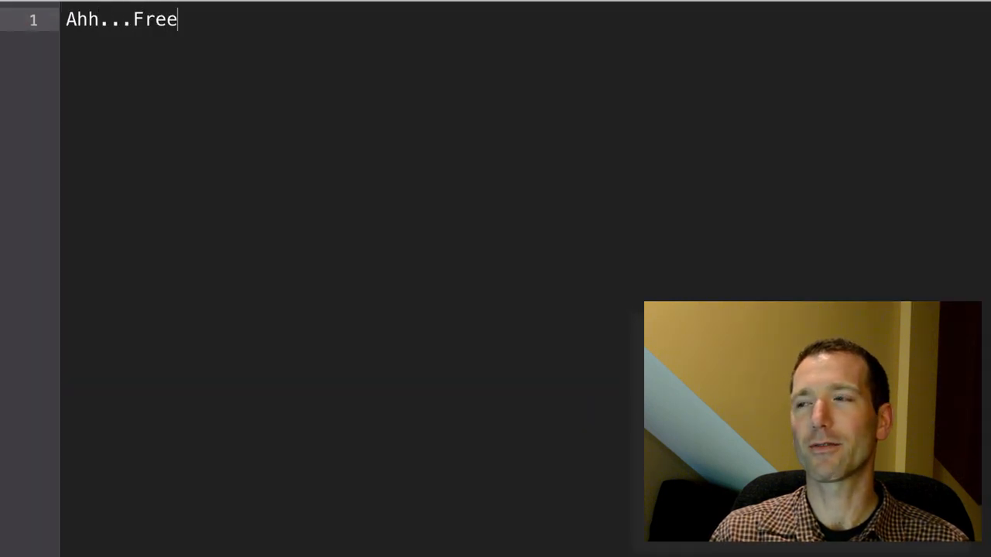
text(Writing)
text(EP08 Intermiss)
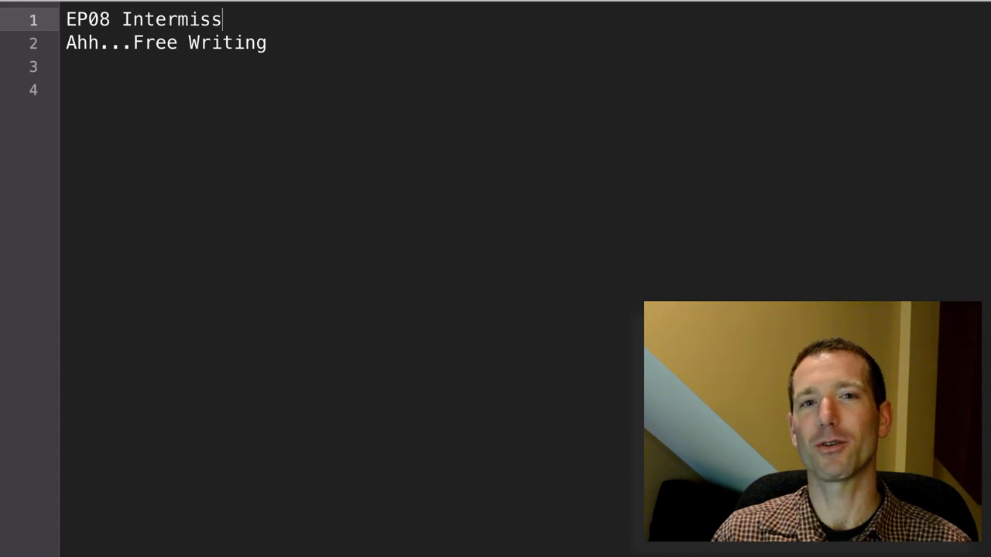
text(ion.  talking about the Process)
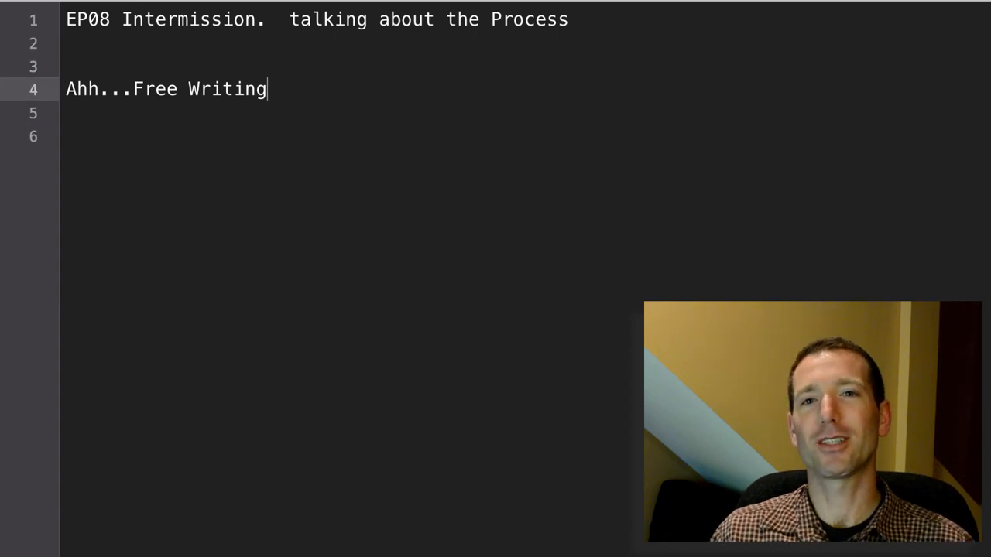
Step: Add lines likening free writing to running in an open meadow and on the beach
text(it's like)
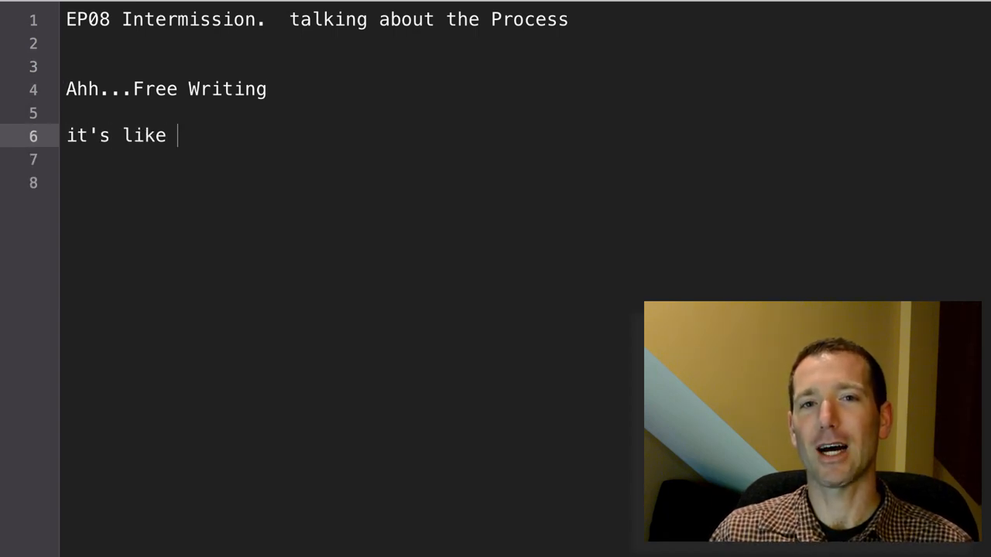
text(running in an o)
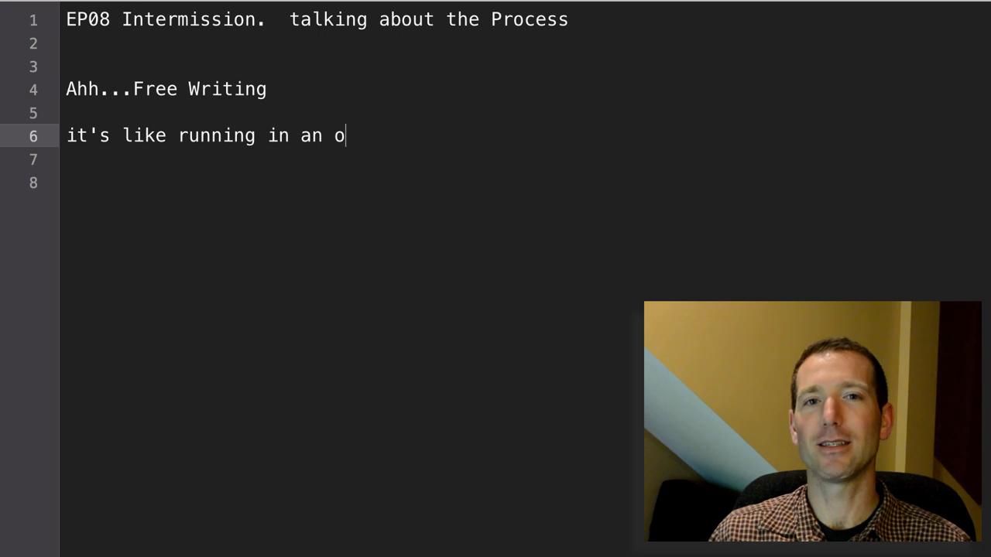
text(pen meadow)
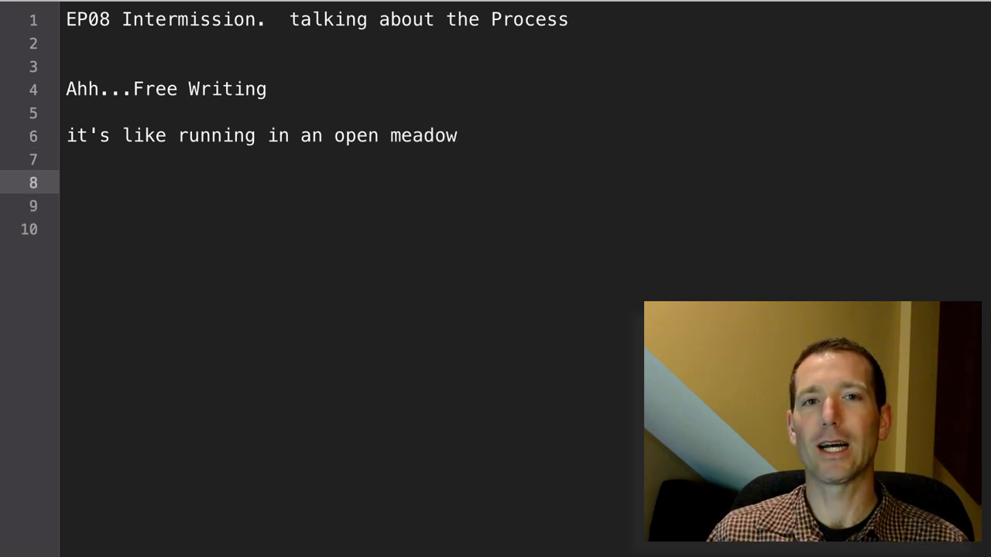
text(Running on the bea)
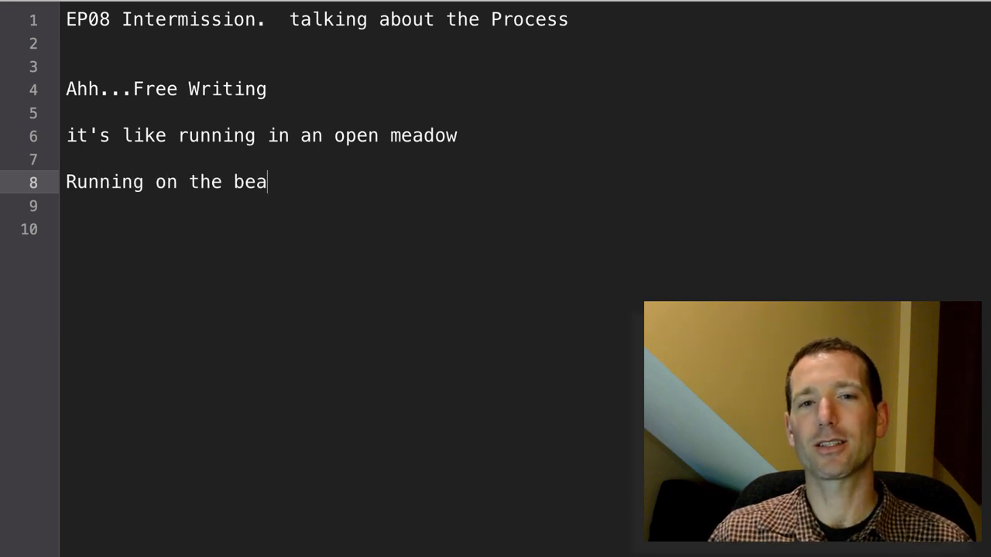
text(ch)
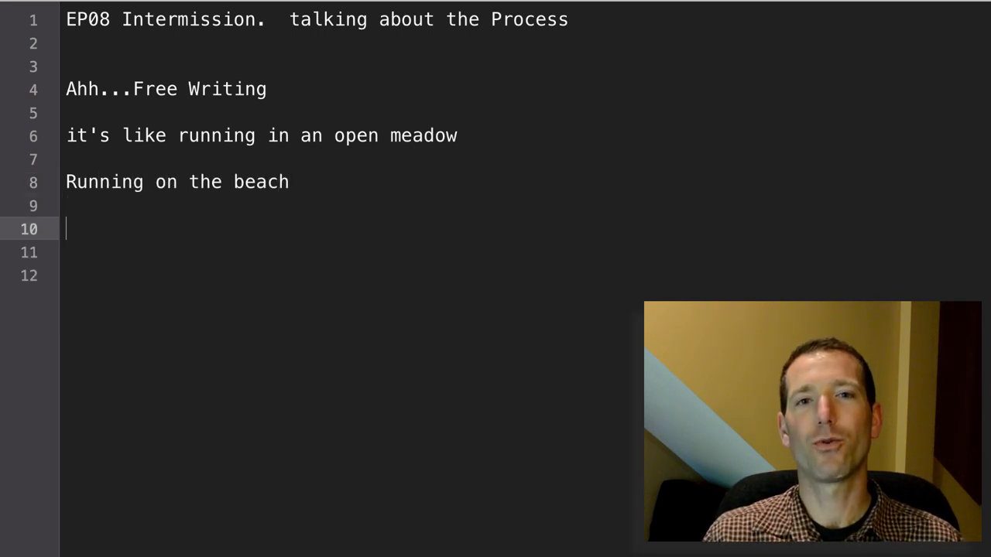
Step: Add lines about the opposite of being stuck in traffic and a wandering mind
text(the opposite of bein)
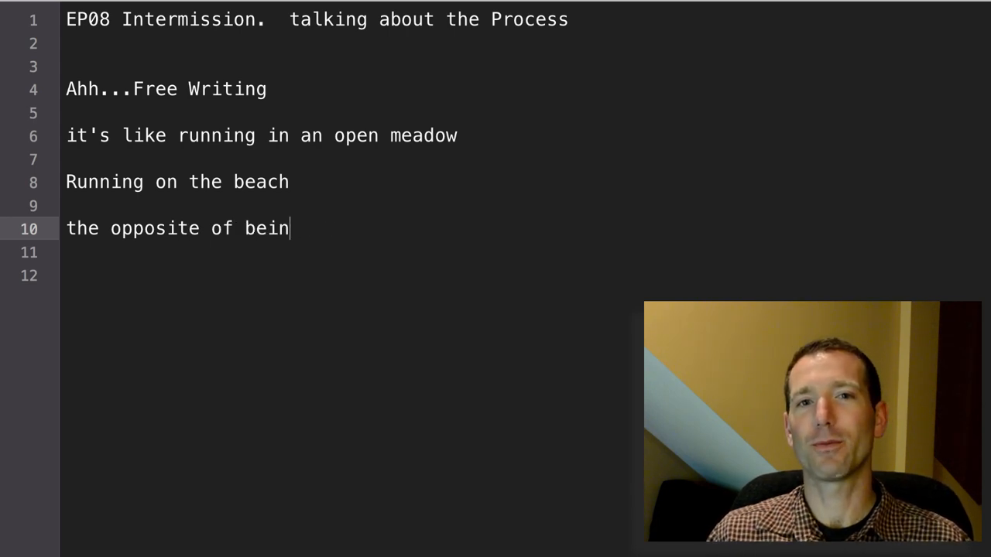
text(g stuck in traffic)
click(350, 275)
text(som)
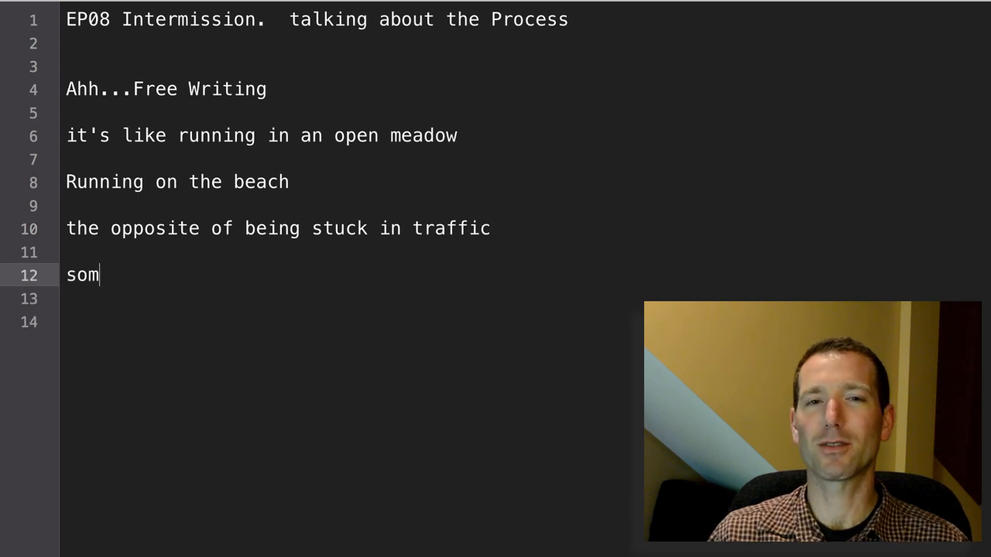
text(etimes if I am)
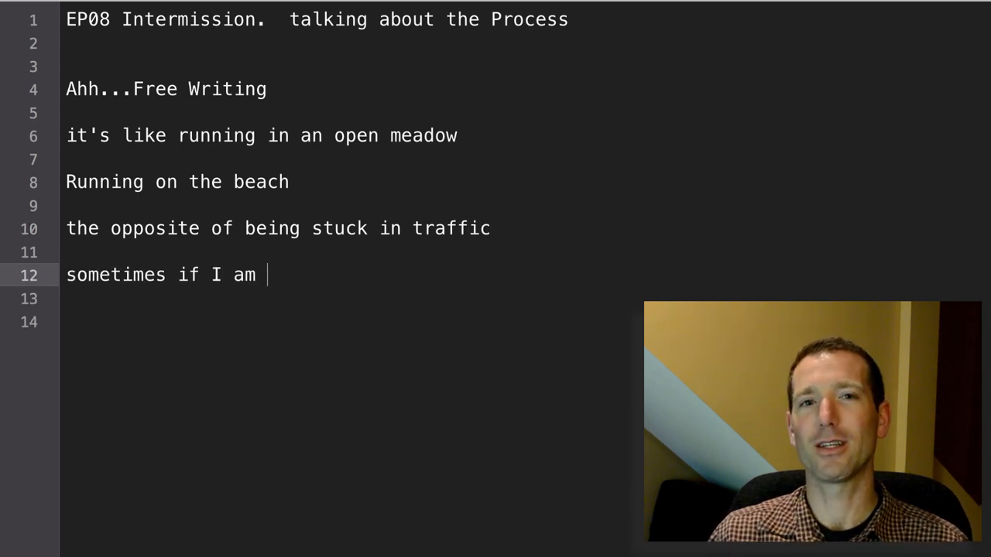
text(stuck in traffic,)
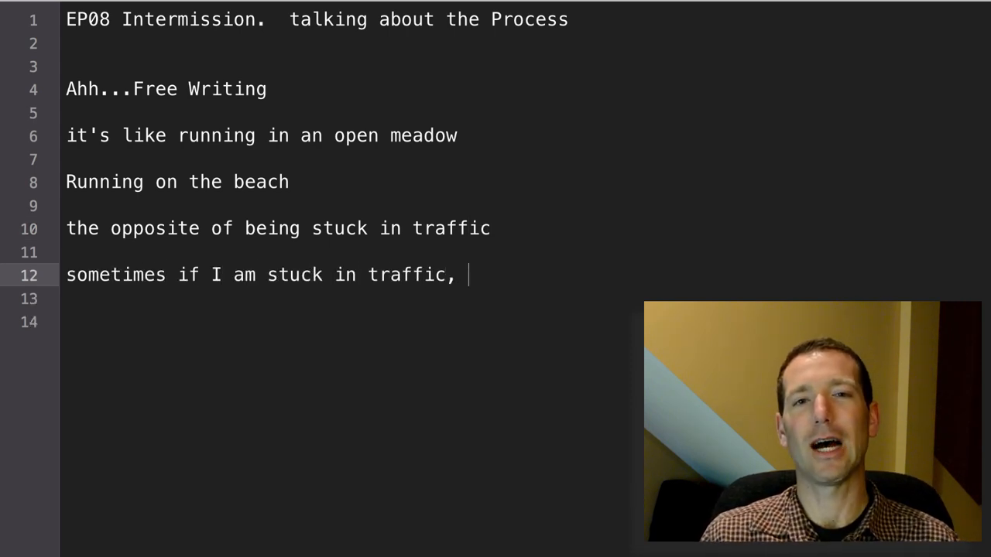
text(I do think)
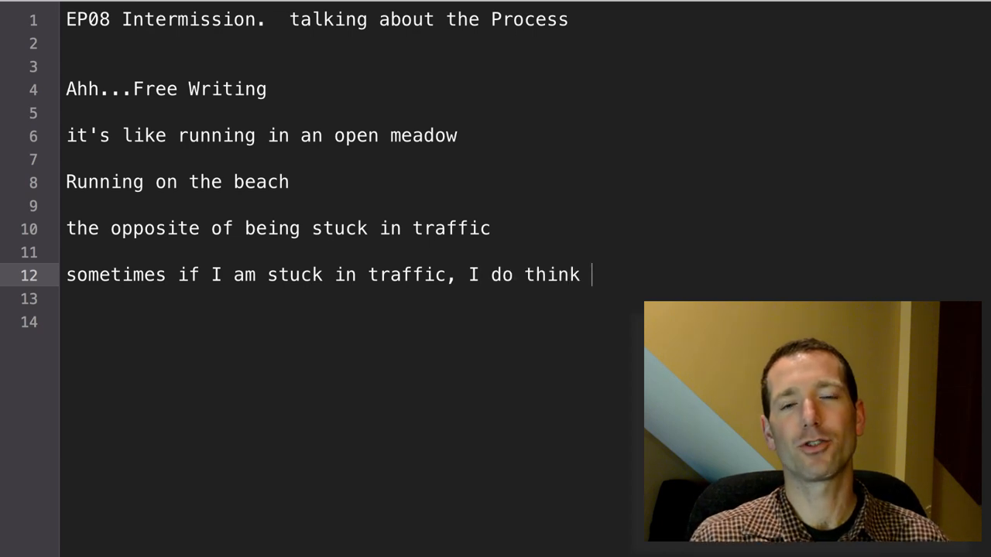
text(though and my mind wanders)
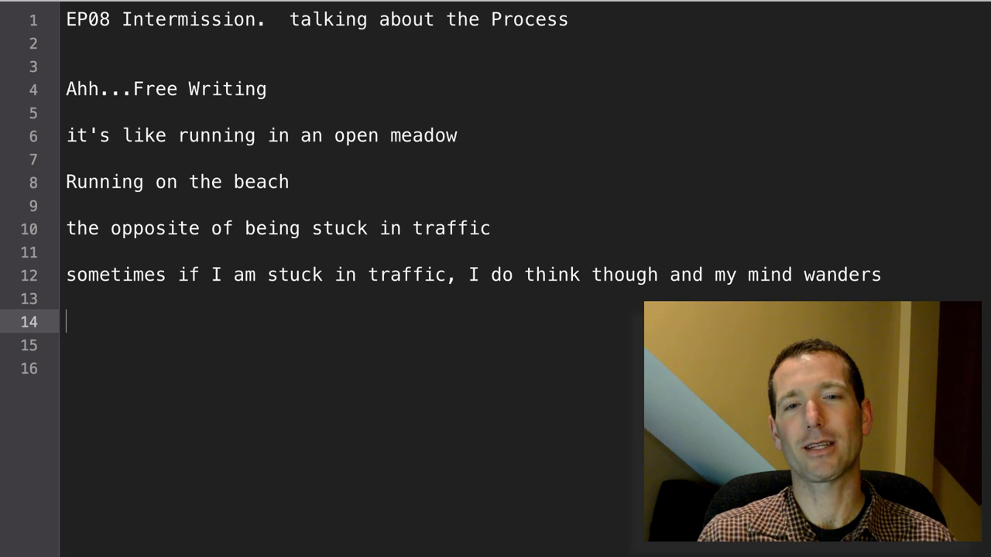
Step: Add the line 'I hope my tutorials don't wander like that....'
text(I hope)
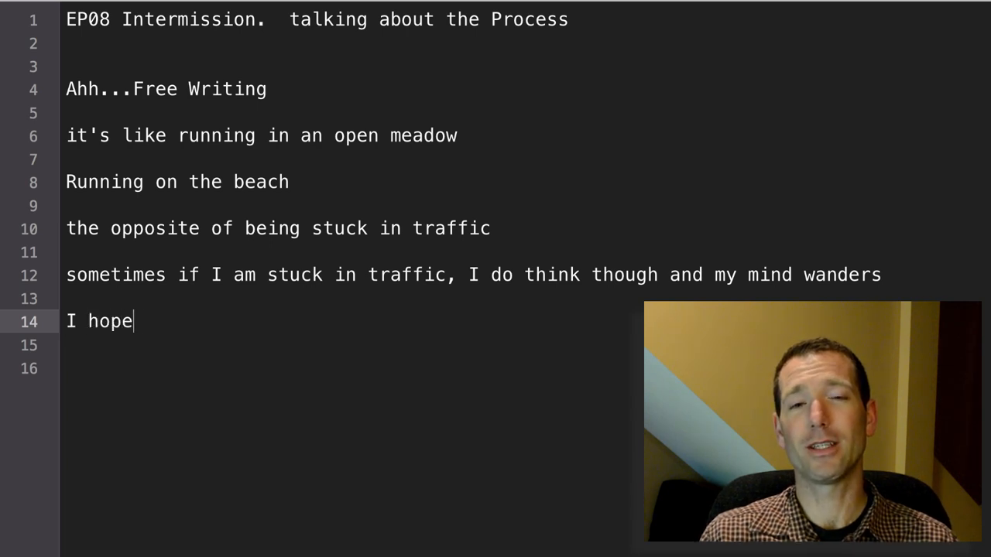
text(my tutorials)
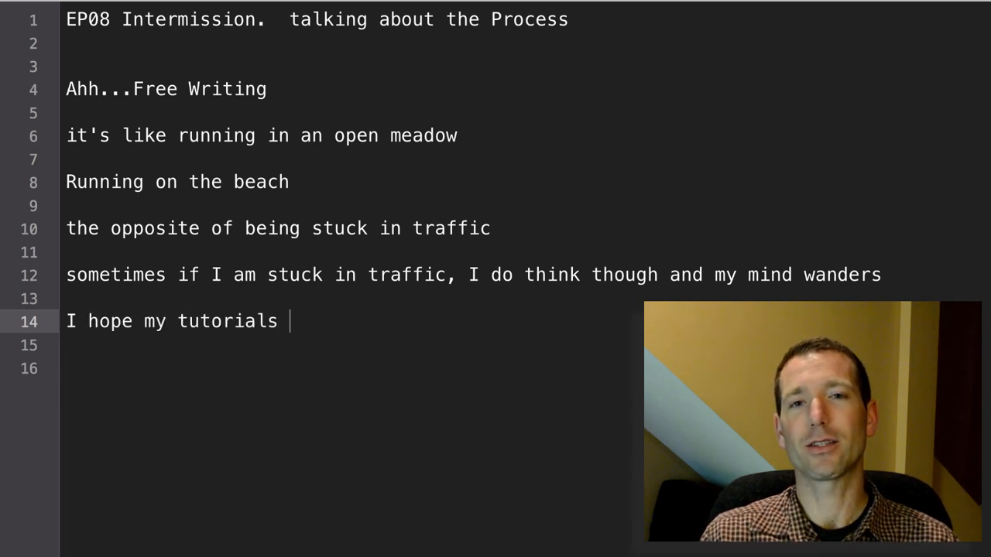
text(don;t wander like)
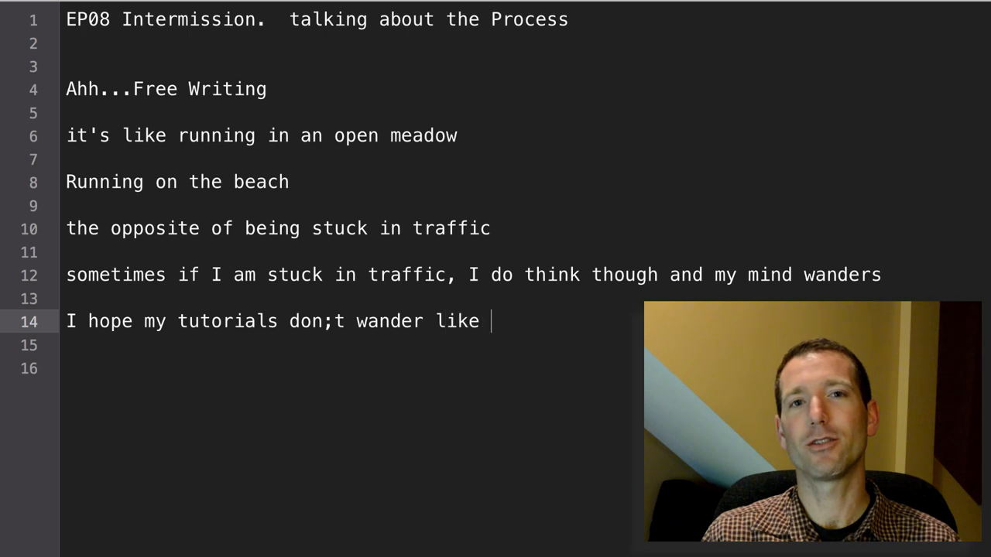
text(that.....)
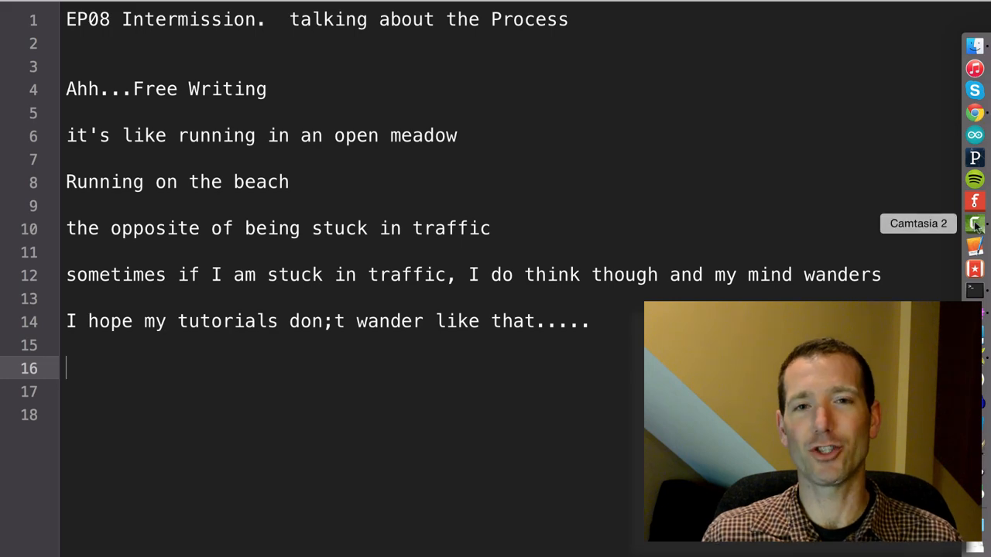
Step: Launch Camtasia 2 and open the recent EP7 Rheihngold Heavy.cmproj project
click(974, 223)
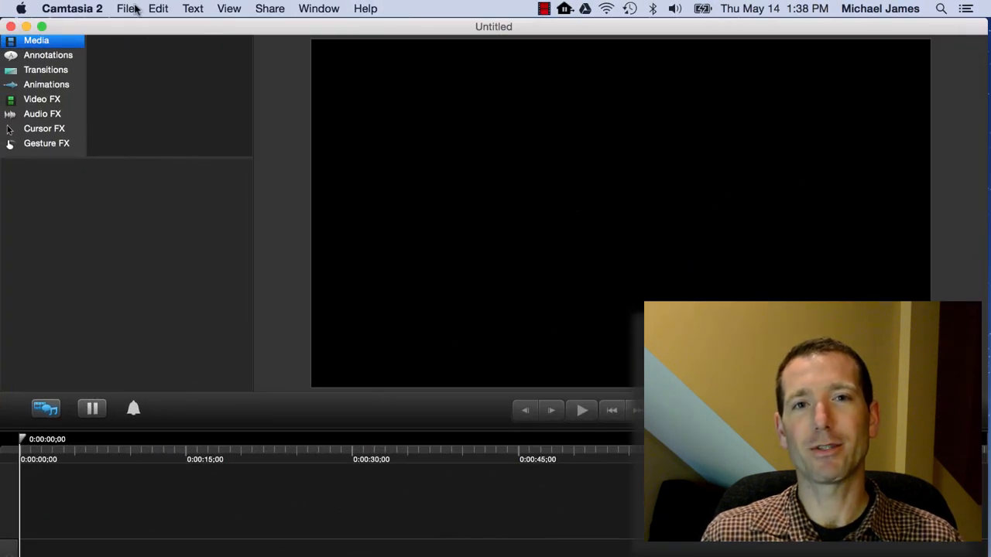
click(124, 8)
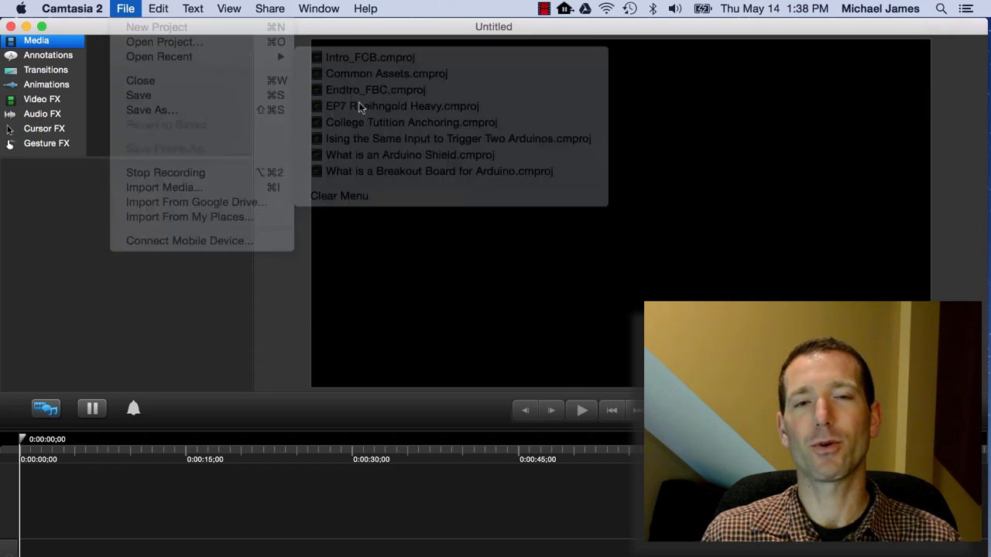
click(401, 106)
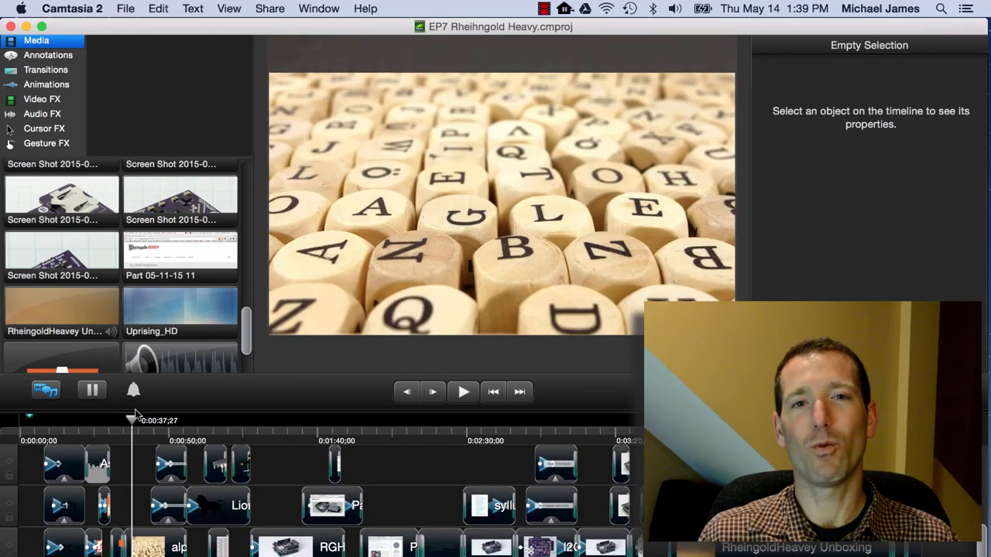
click(269, 420)
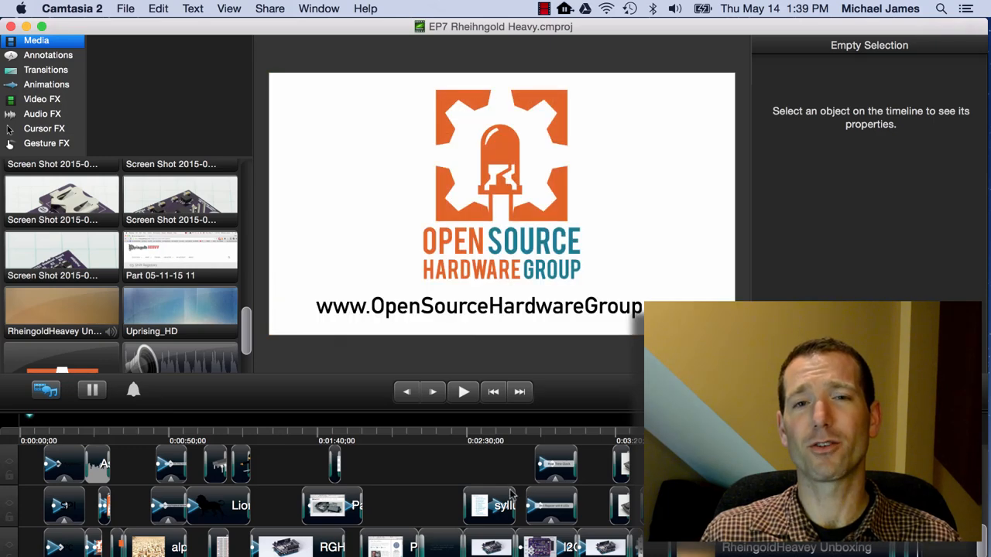
Step: Browse the Transitions, Animations, Video FX and Audio FX libraries
scroll(right, 3)
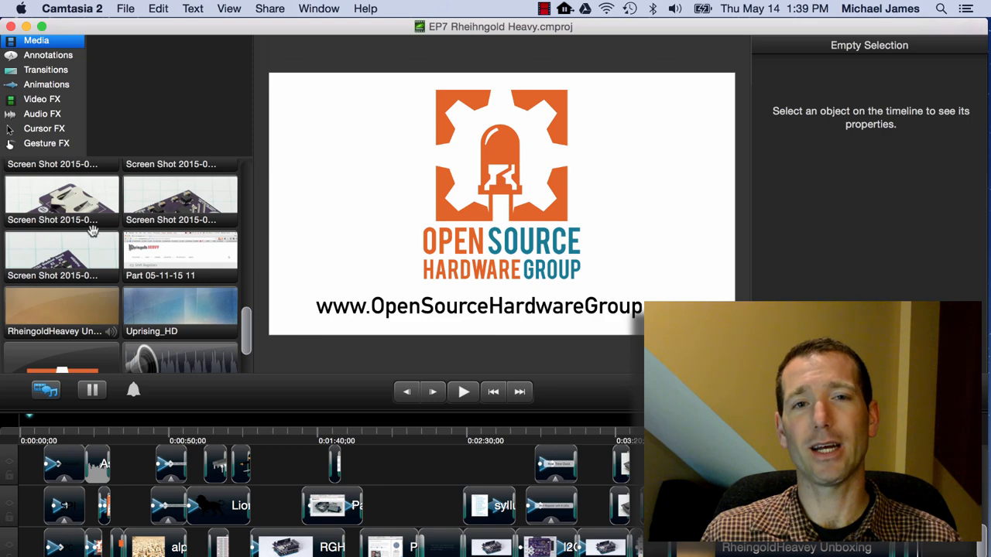
scroll(down, 3)
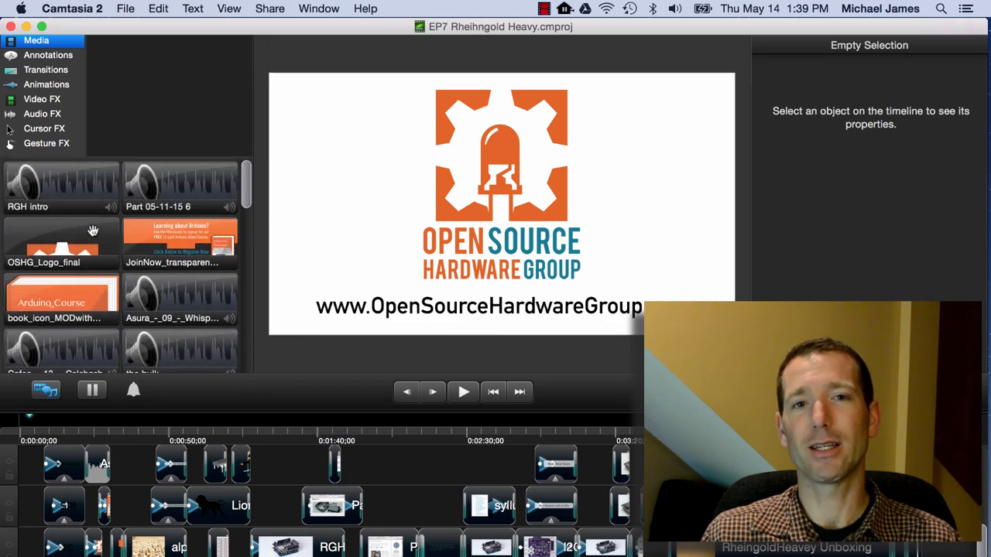
click(46, 70)
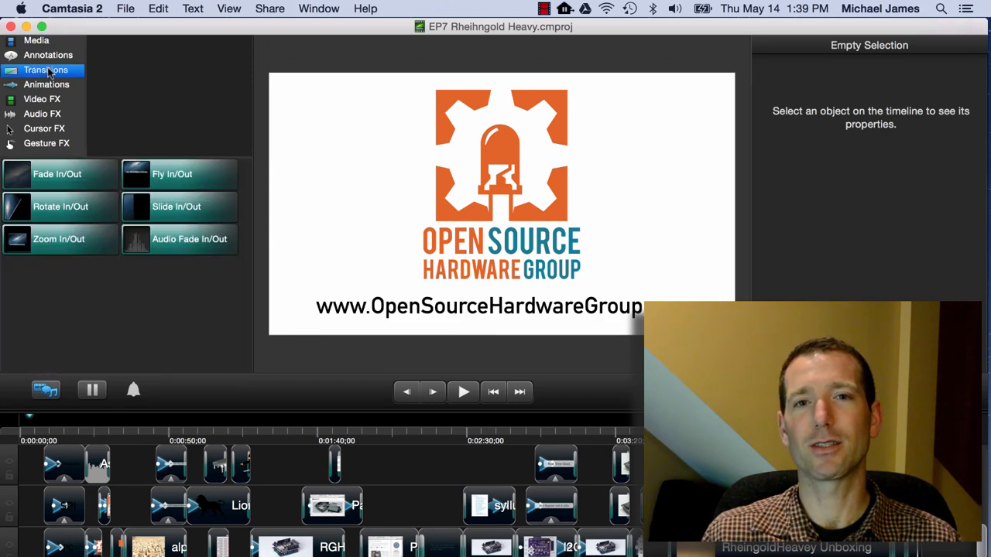
click(46, 85)
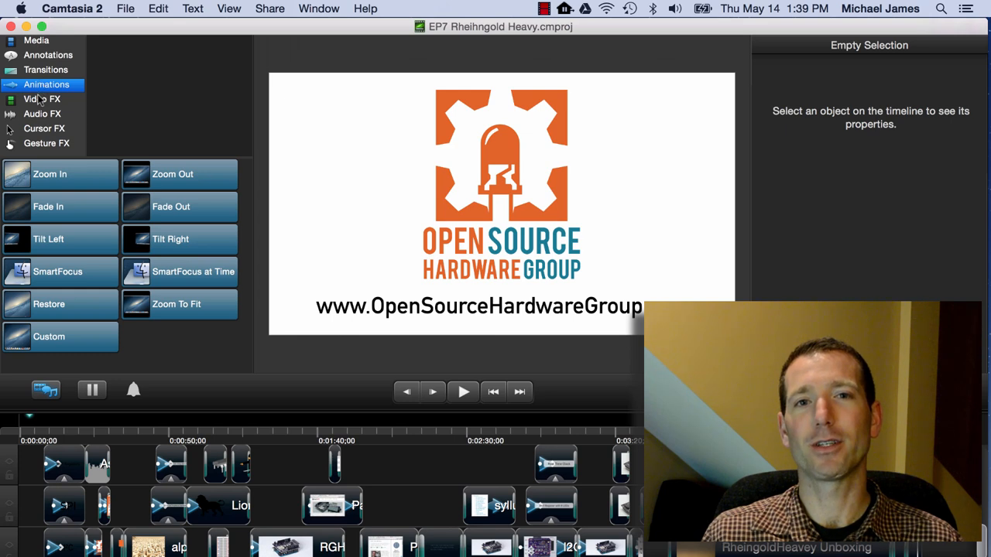
click(42, 99)
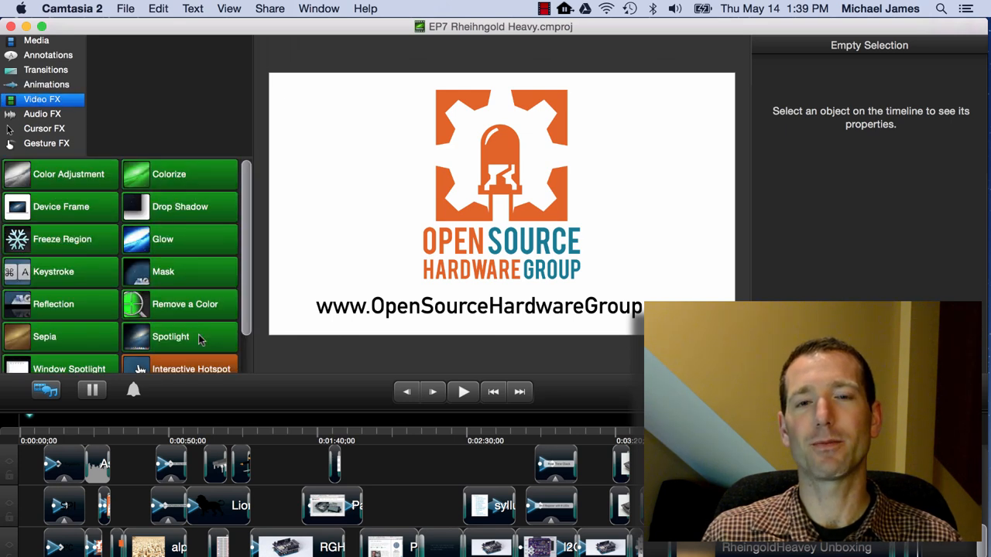
click(42, 113)
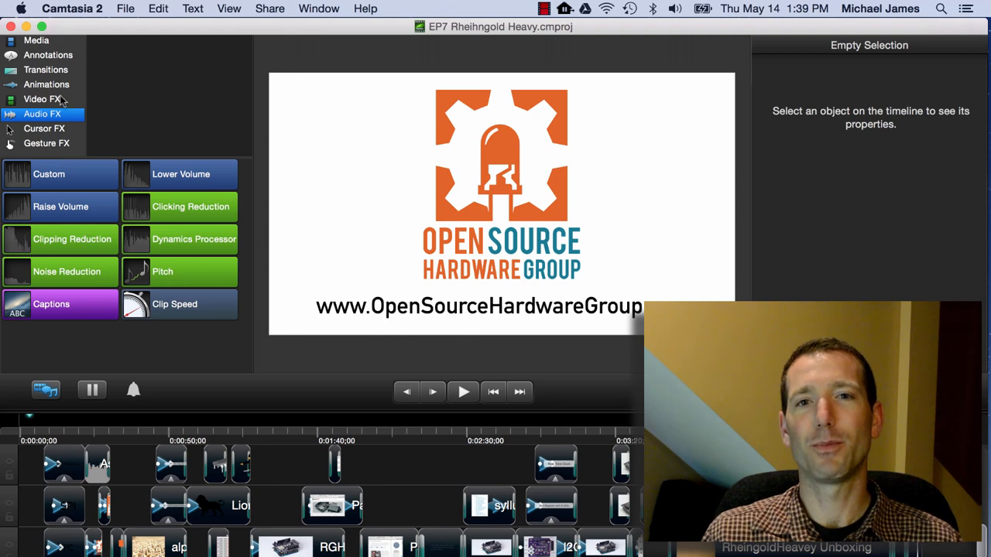
click(46, 84)
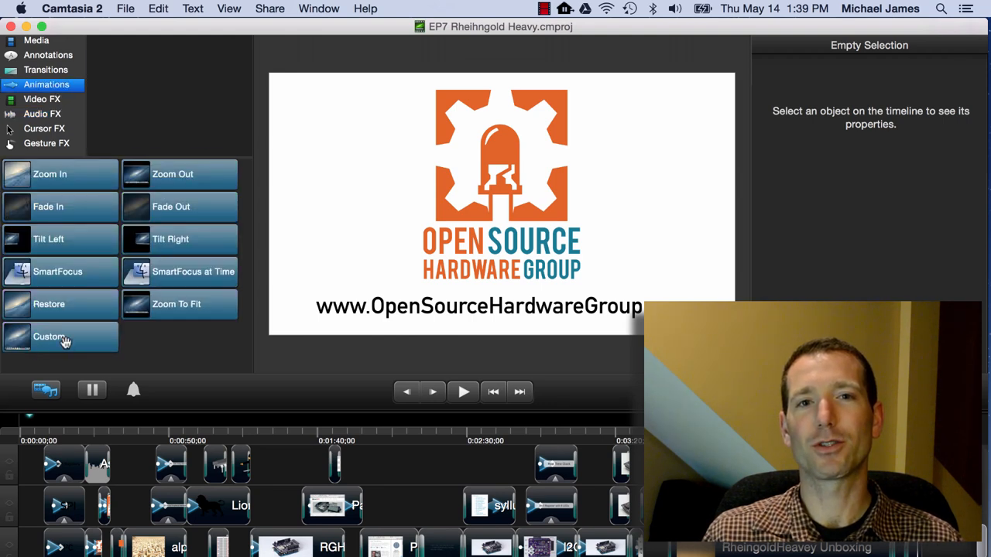
Step: Select the I2C-and-SPI clip, move the playhead to 1:15, and bring up Share
click(49, 336)
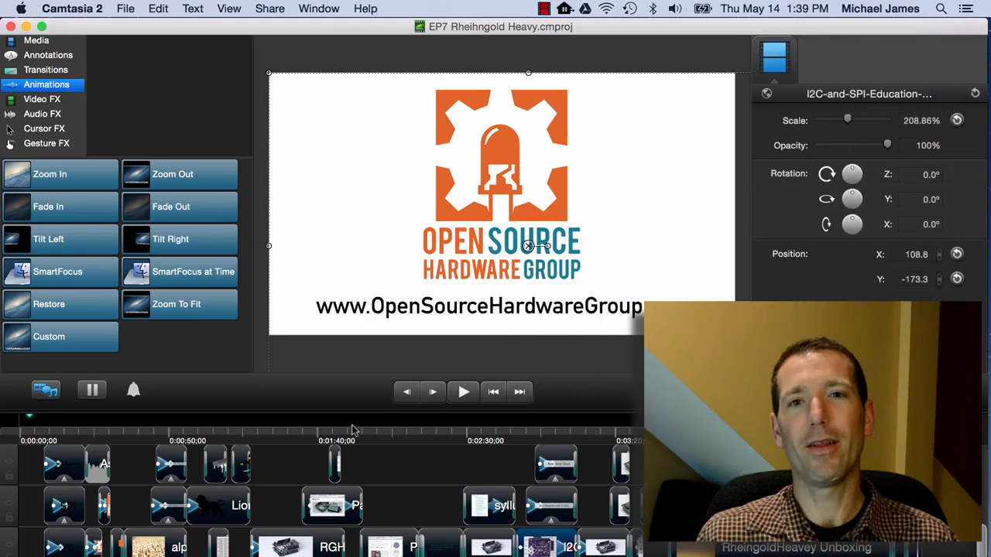
click(243, 420)
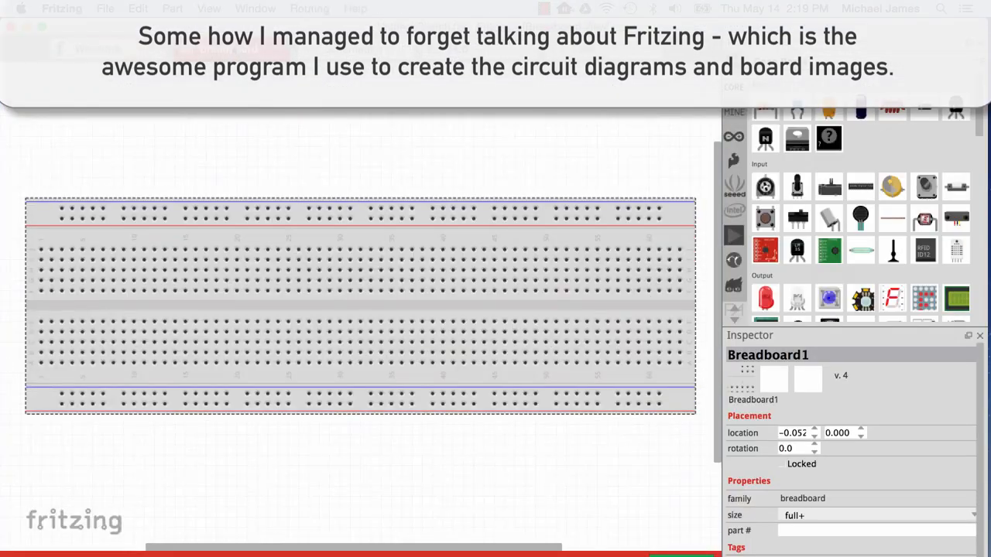
click(733, 136)
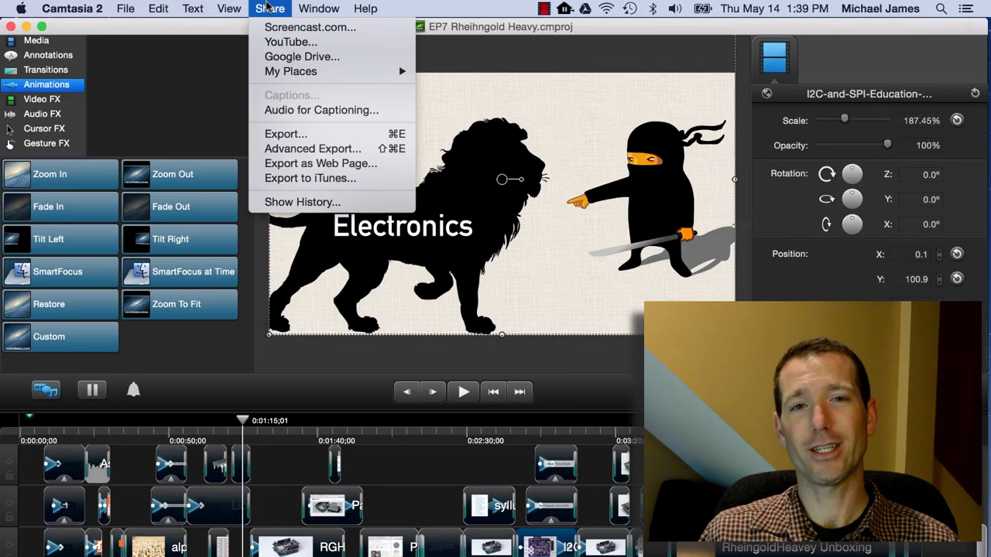
mouse_move(312, 149)
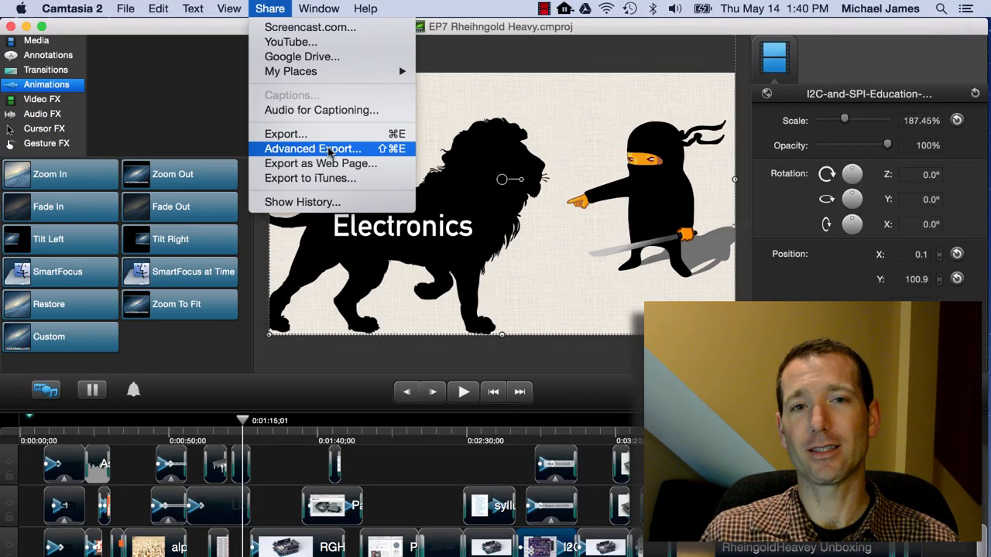
click(312, 148)
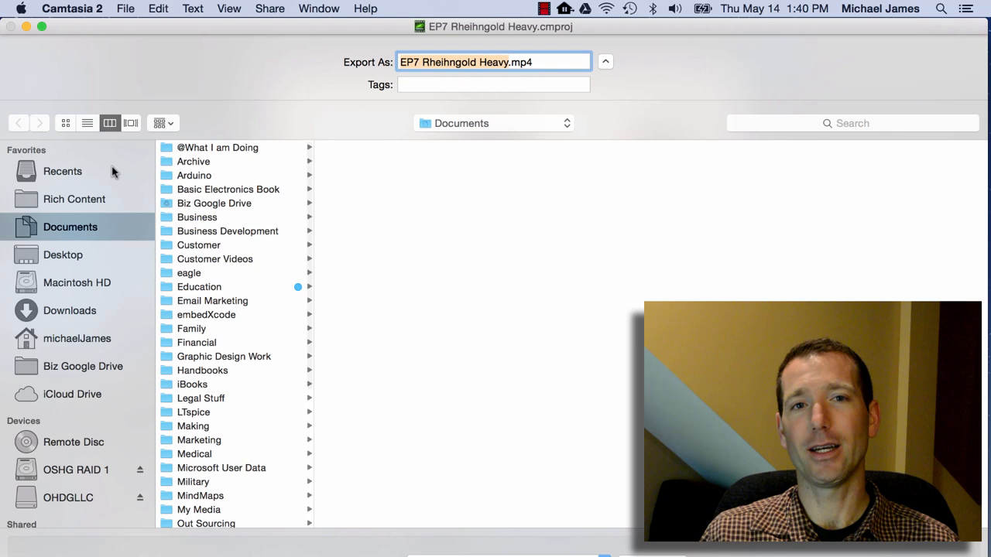
click(74, 199)
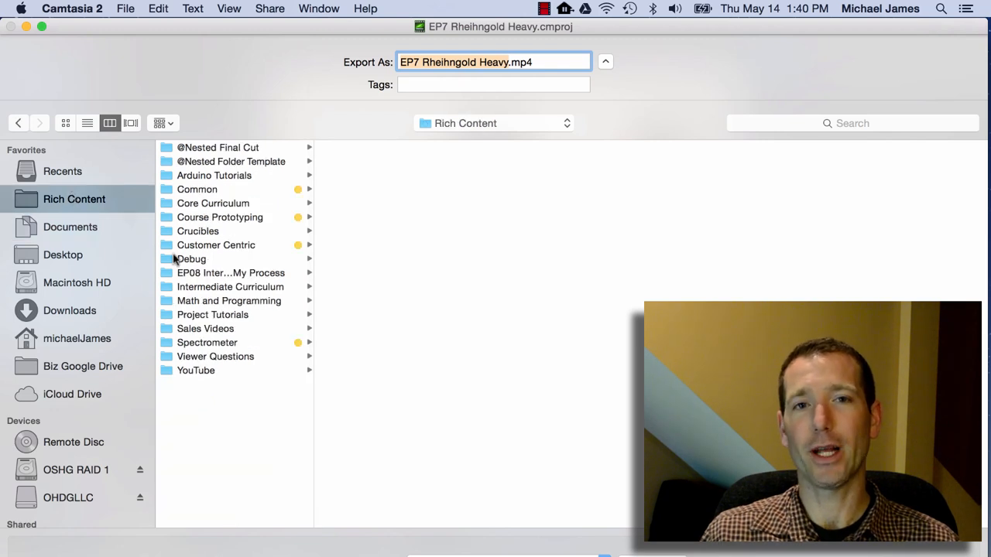
click(76, 470)
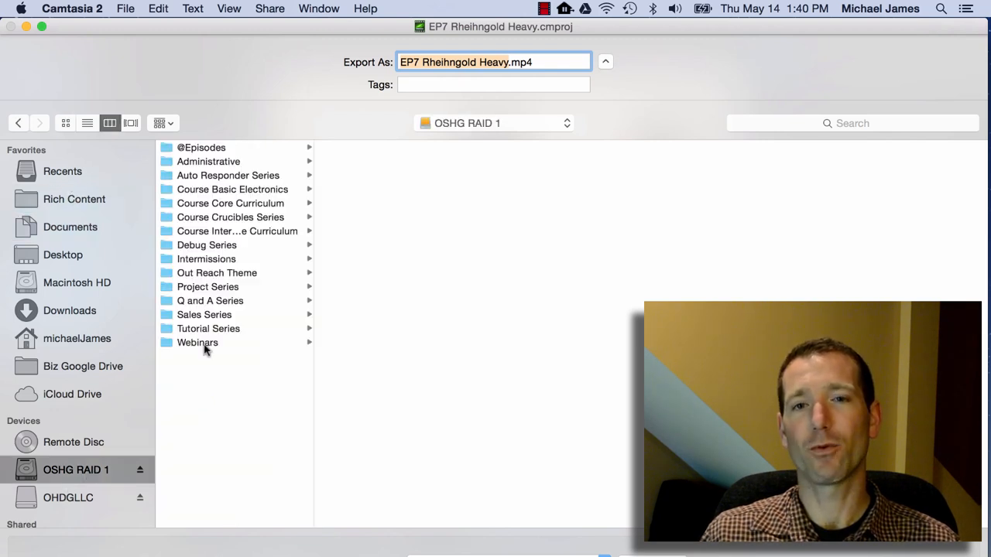
click(201, 147)
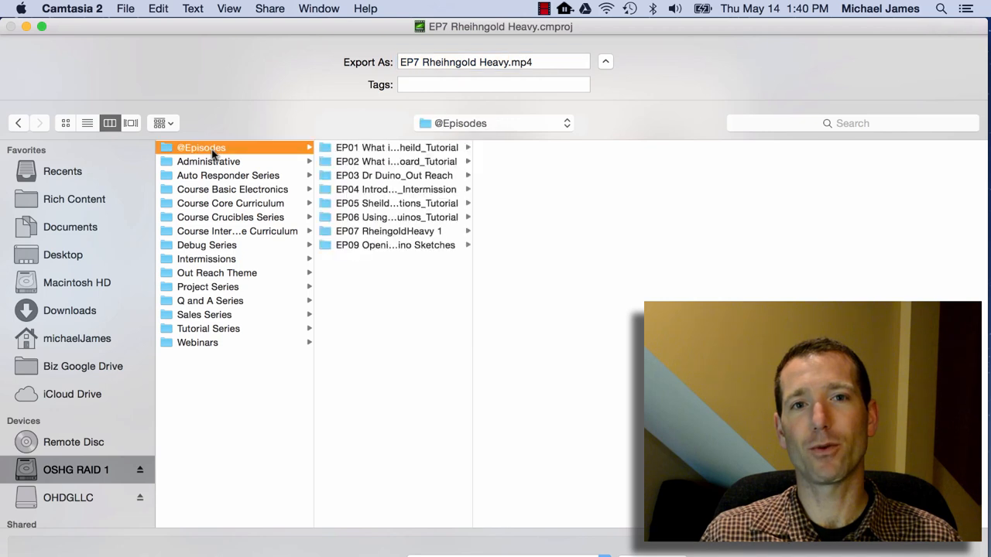
click(387, 231)
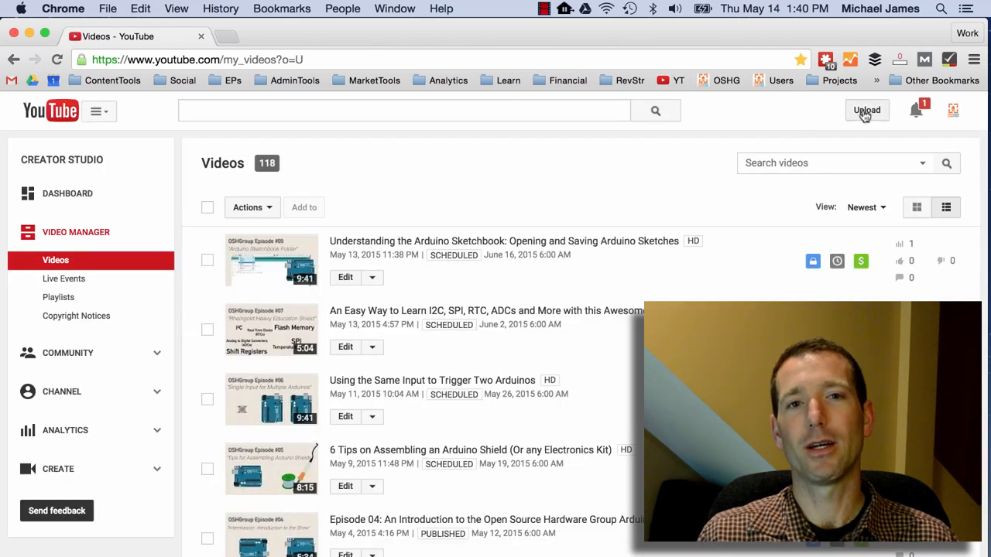
Step: Begin a YouTube upload with visibility set to Scheduled and bring up the file chooser
click(866, 110)
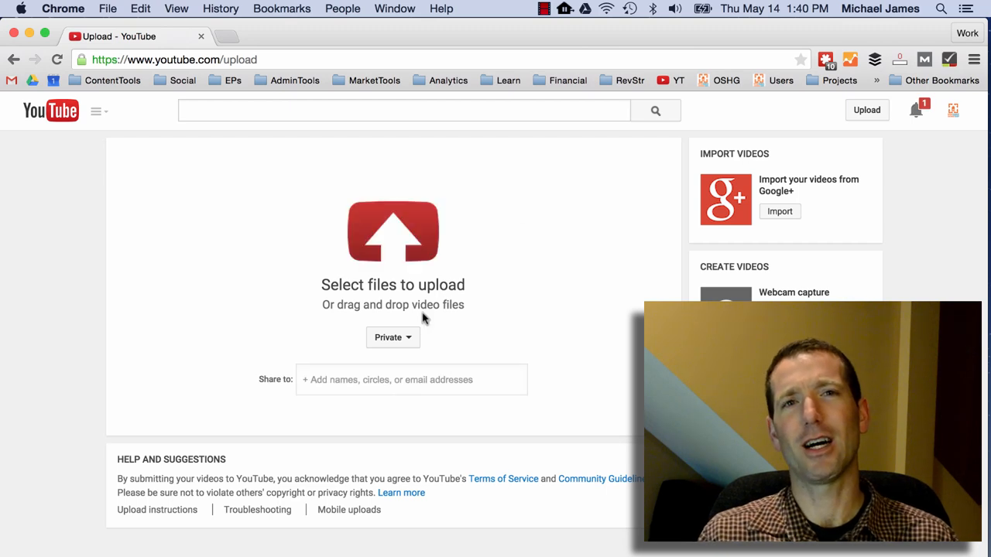
click(393, 336)
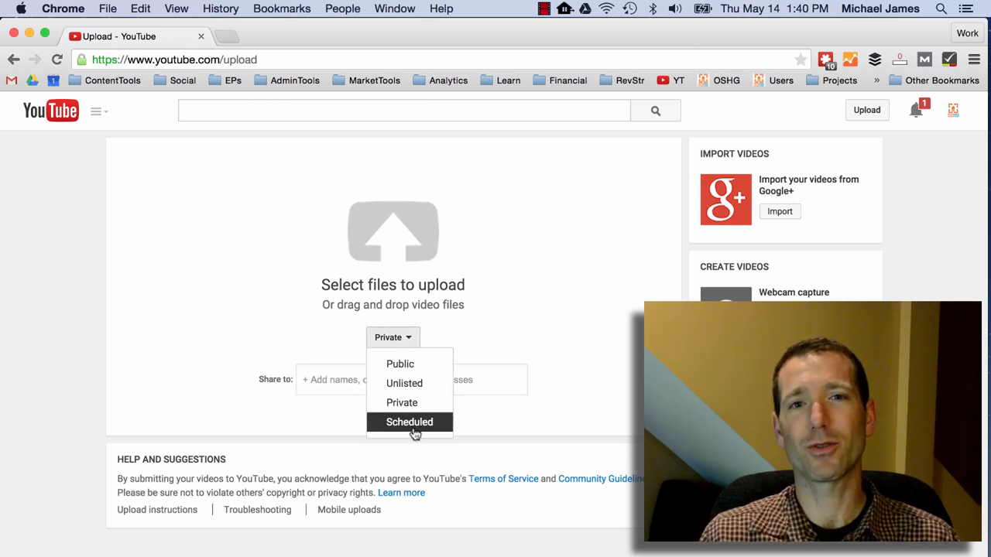
click(409, 422)
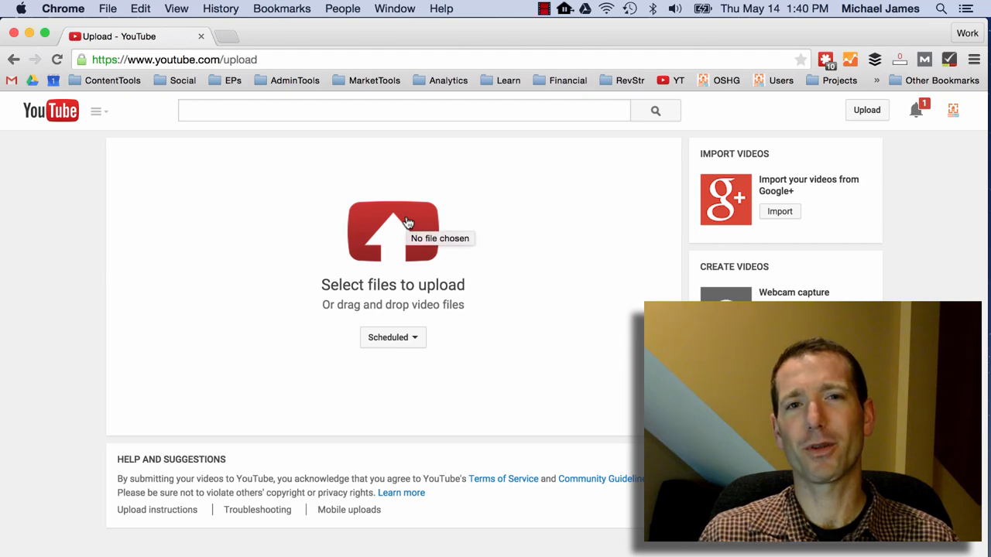
click(392, 231)
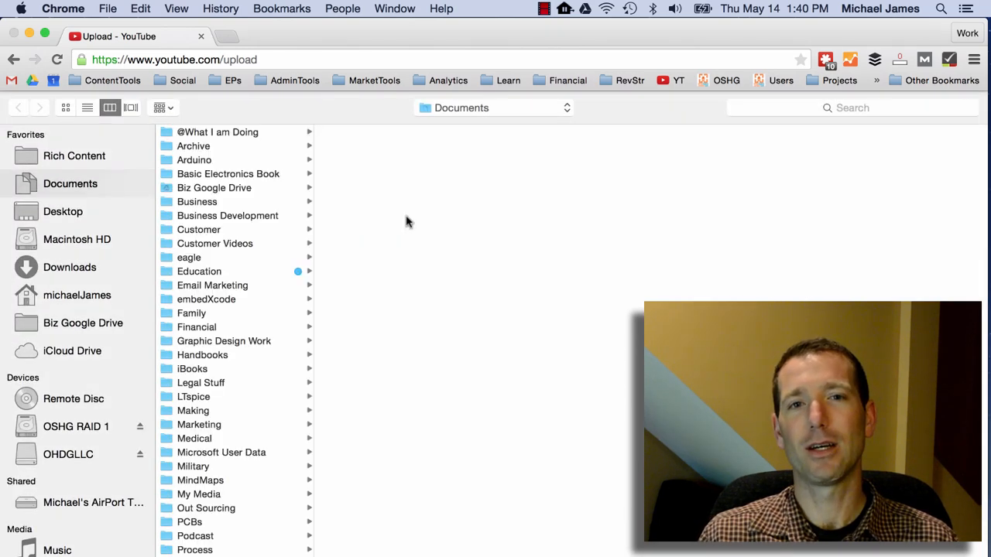
Step: Go to Rich Content in the file chooser and tag the EP08 folder green
click(75, 156)
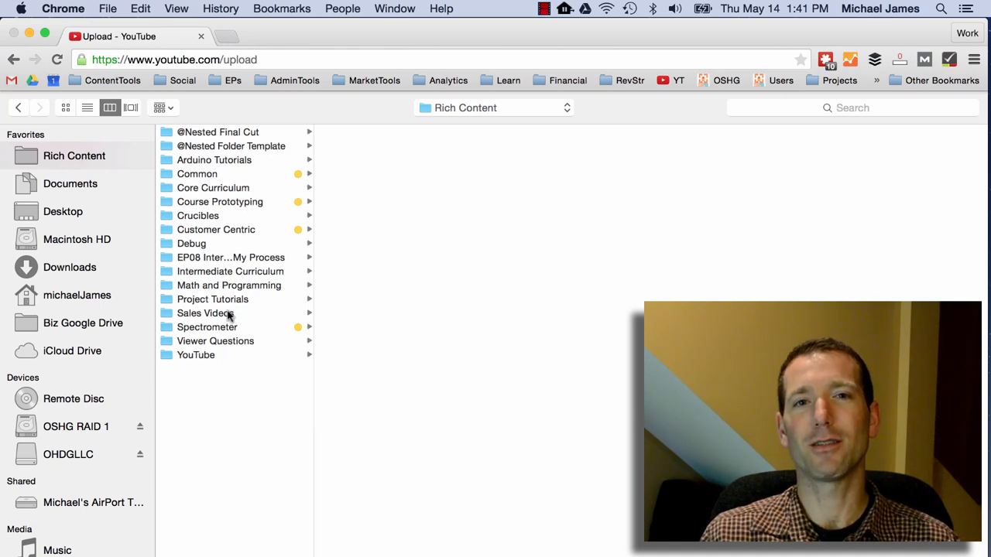
right_click(231, 257)
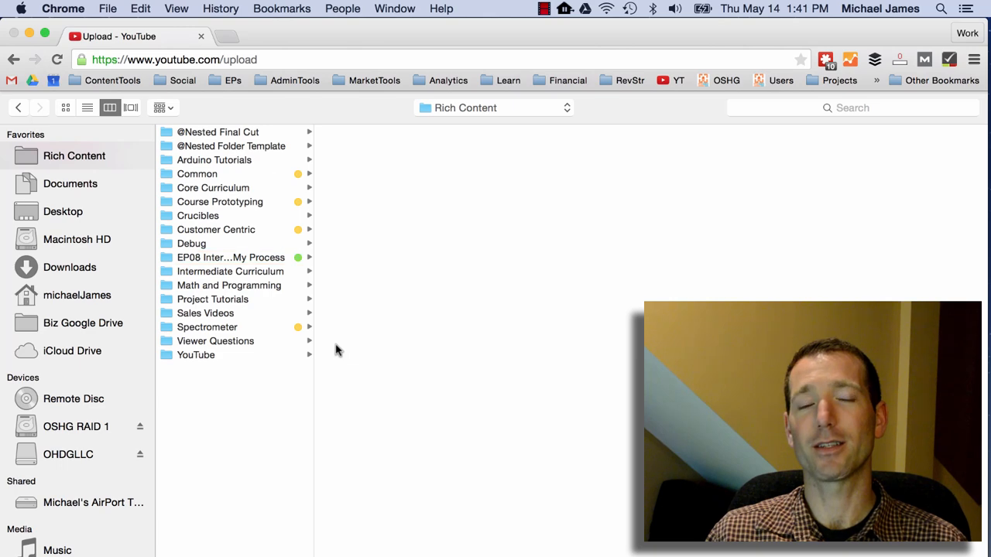
click(230, 257)
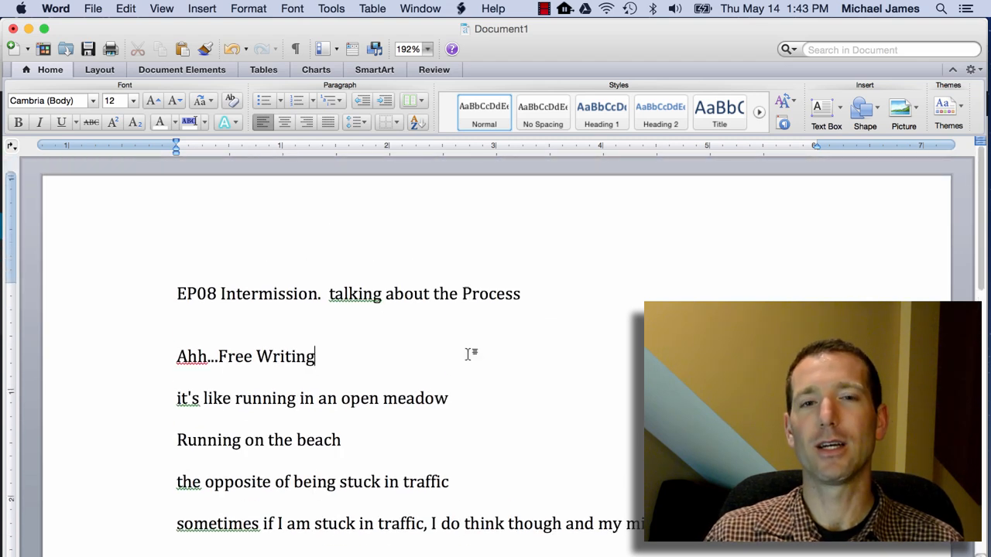
Step: Remove 'Ahh...' so it reads 'Free Writing. It helps me think.' and capitalise 'It's'
double_click(191, 356)
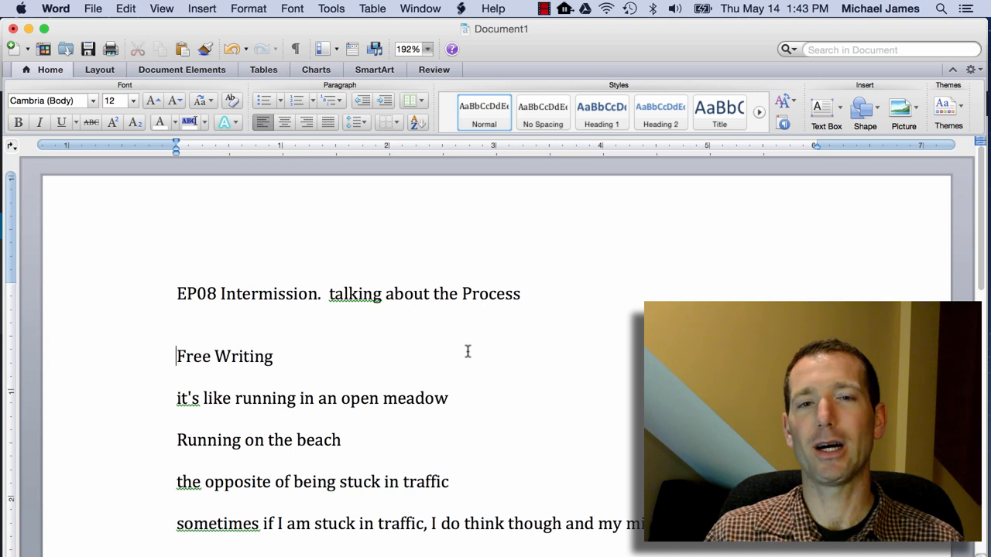
text(.)
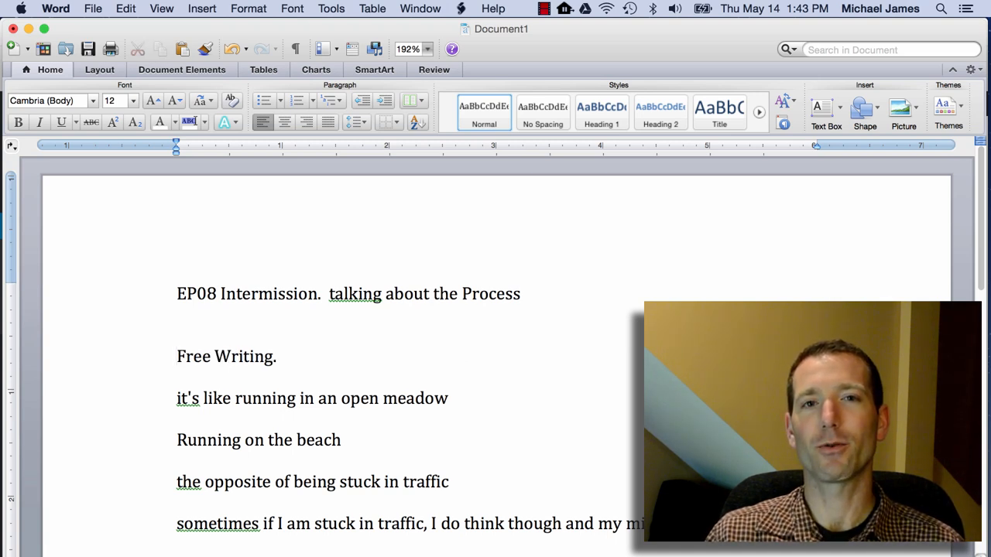
text(It helps me)
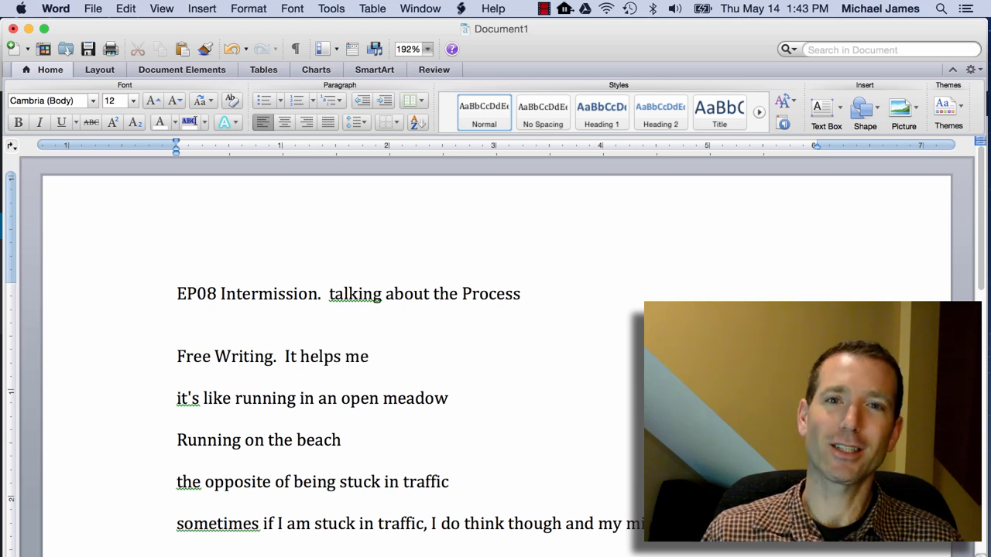
text(think.)
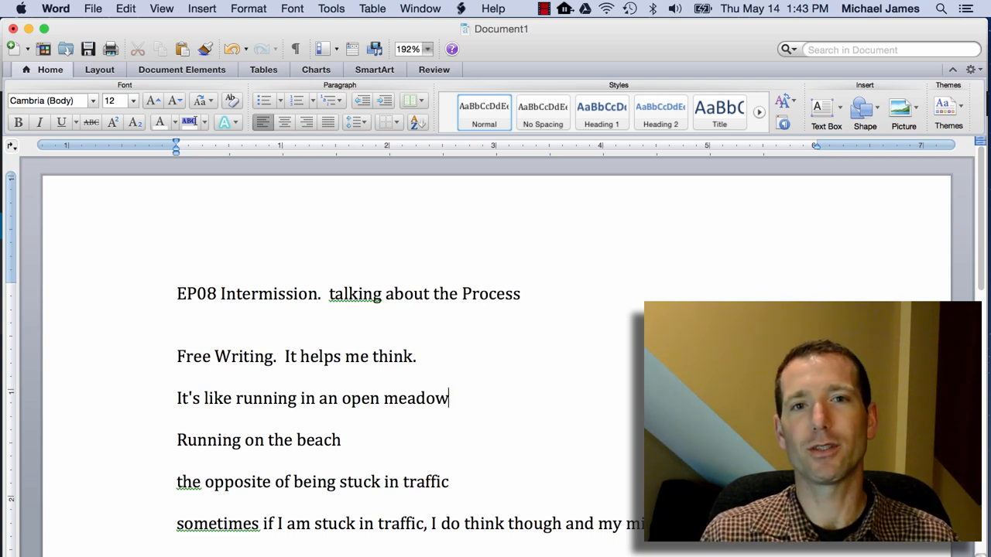
text(.  It helps me think.)
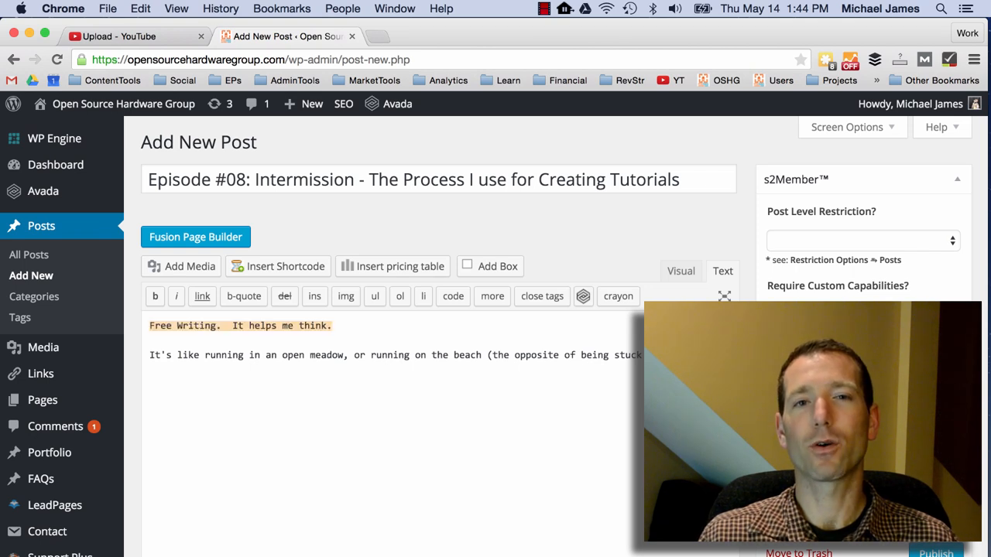
Step: View the Episode #08 draft in the Visual editor, then open Google Drive's My Drive
click(680, 271)
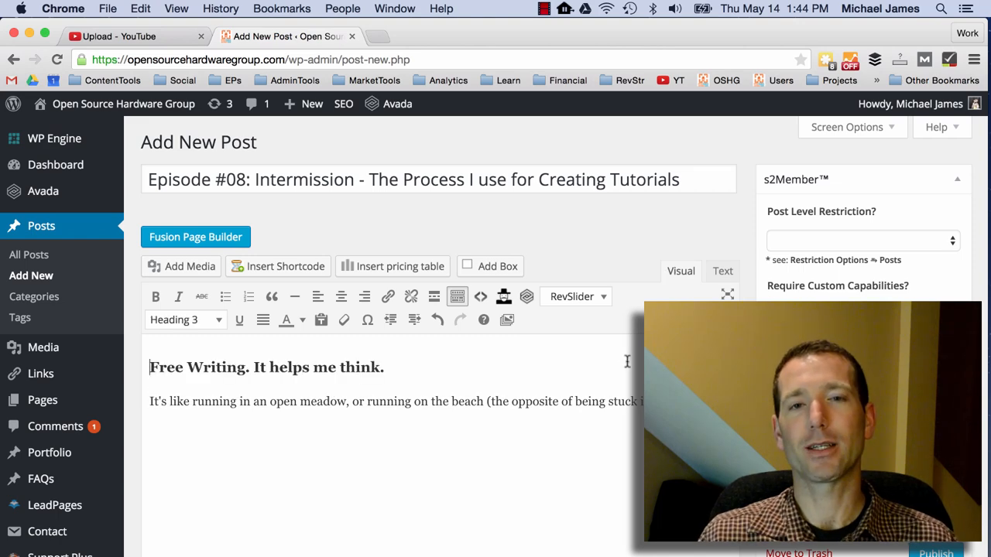
click(430, 35)
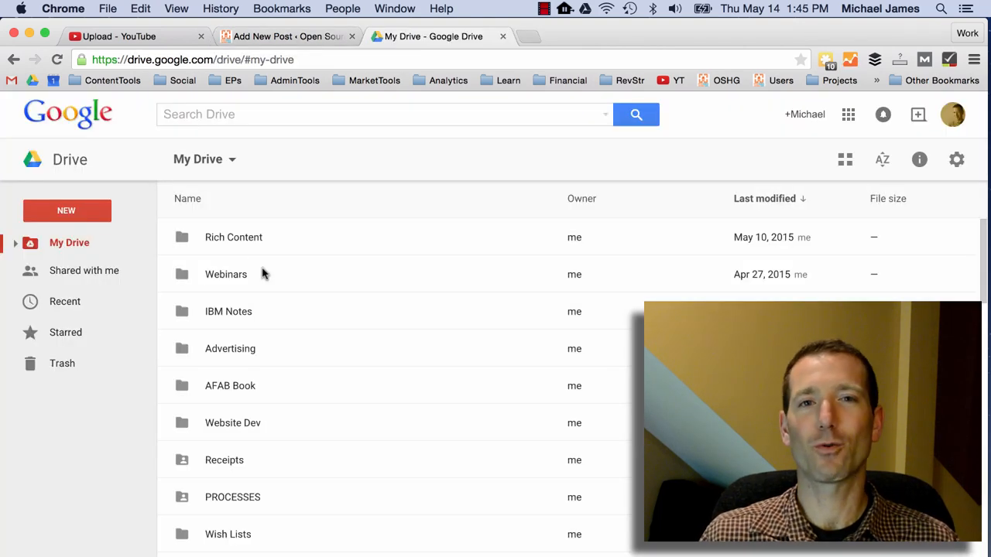